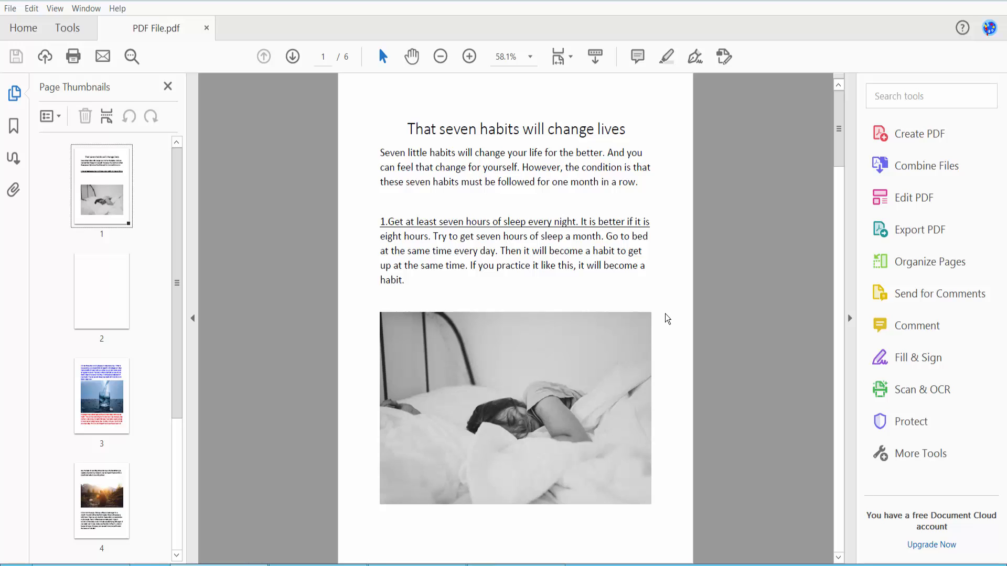
pyautogui.moveTo(586, 243)
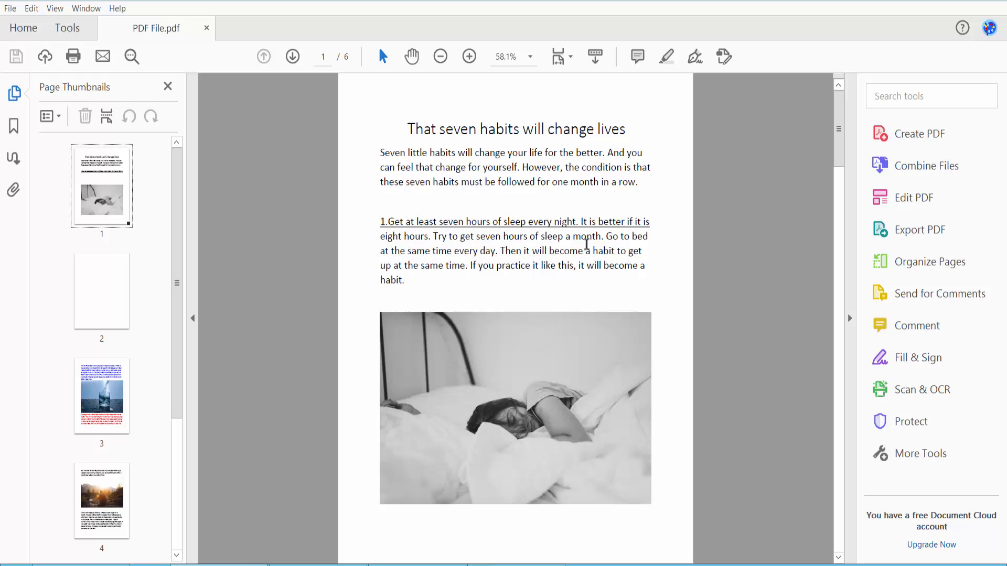
pyautogui.moveTo(655, 237)
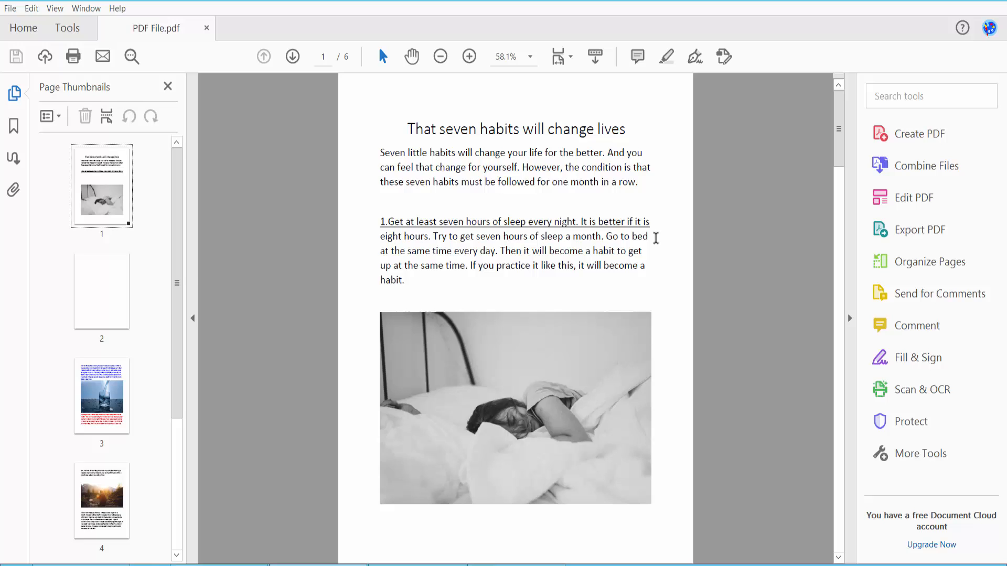
pyautogui.moveTo(375, 178)
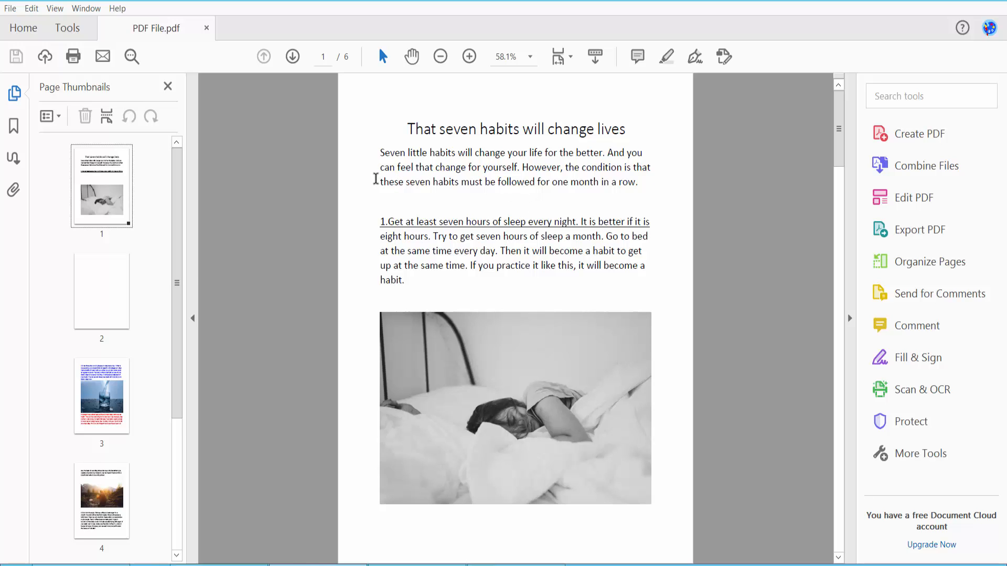
pyautogui.moveTo(459, 212)
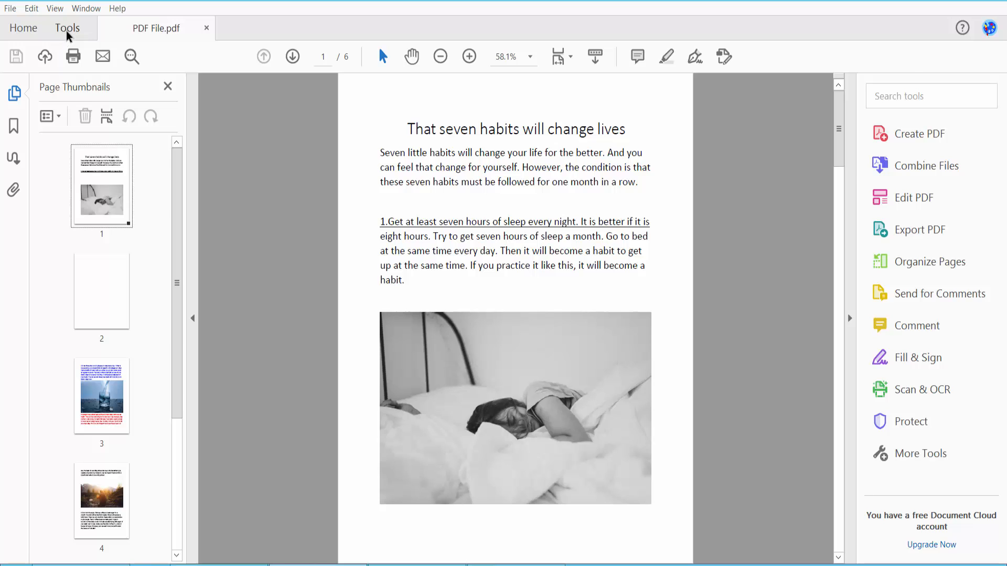
# Step: Open the Tools center to start editing the PDF
pyautogui.click(67, 28)
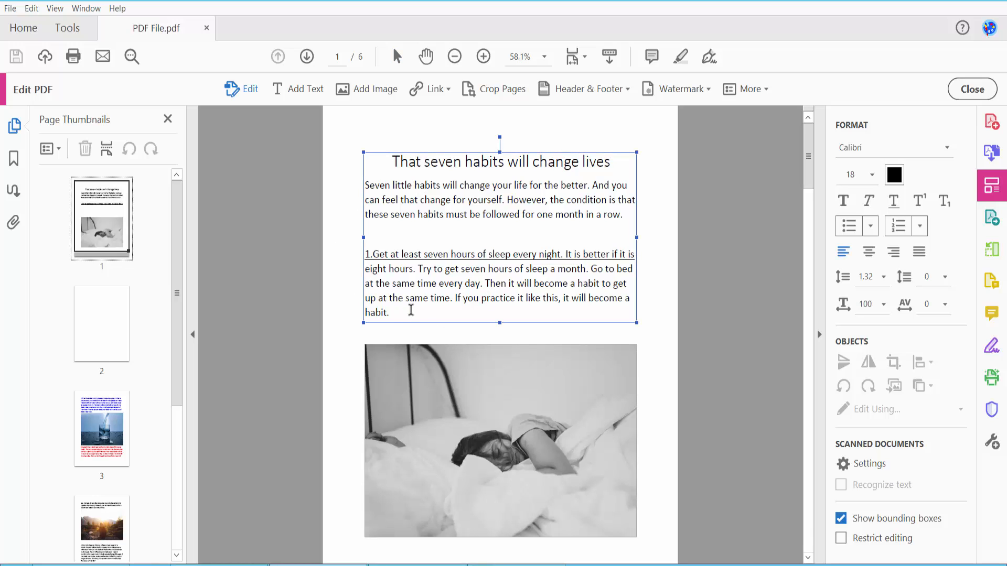
pyautogui.moveTo(404, 312)
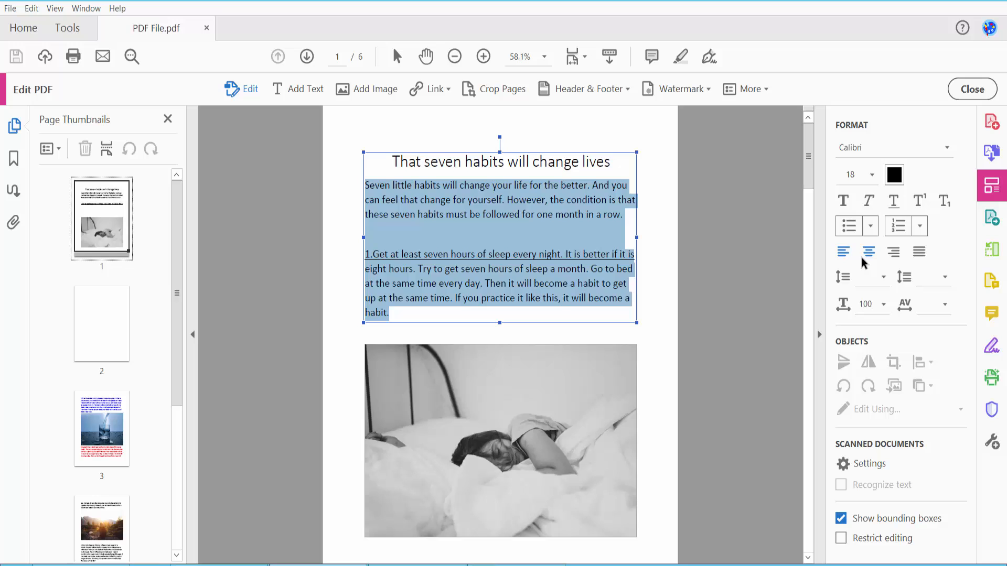
pyautogui.moveTo(869, 255)
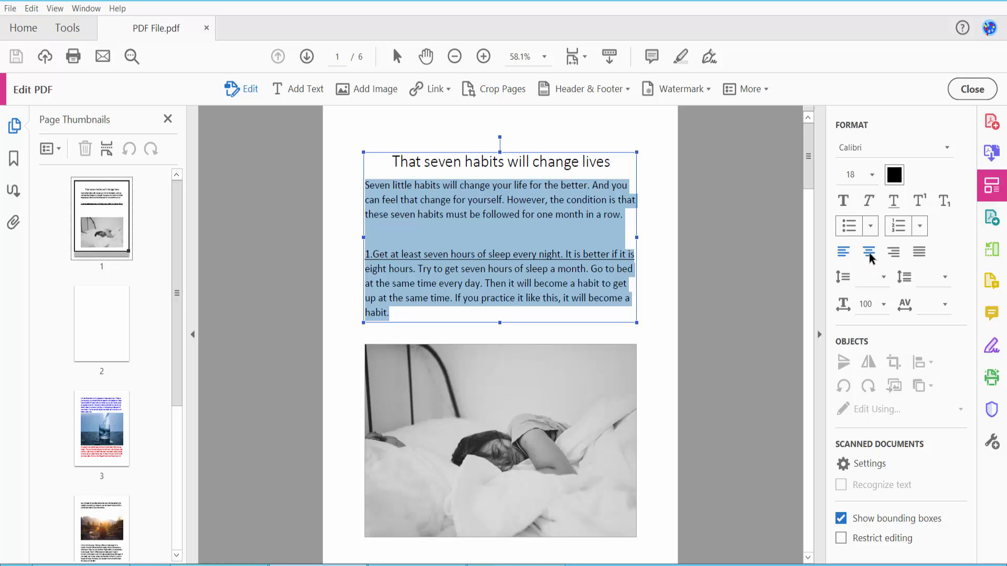
# Step: Right-align page 1's opening paragraphs, trying center alignment first
pyautogui.click(869, 252)
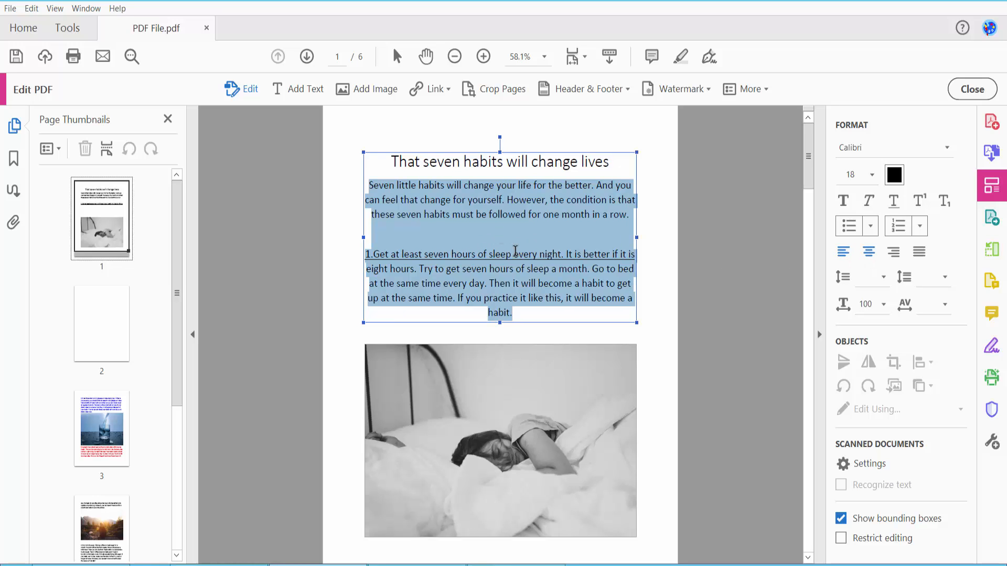
pyautogui.click(893, 251)
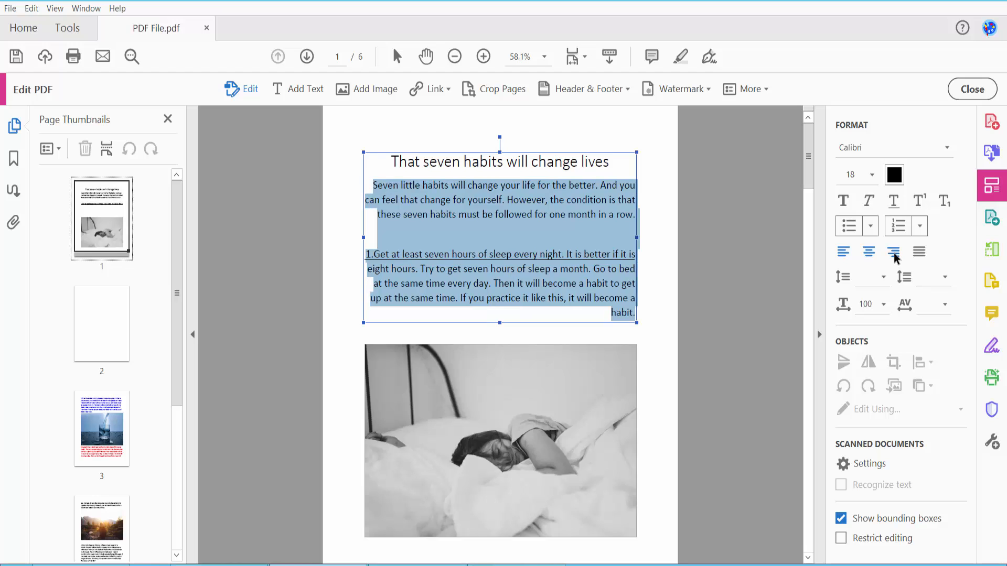
pyautogui.click(843, 252)
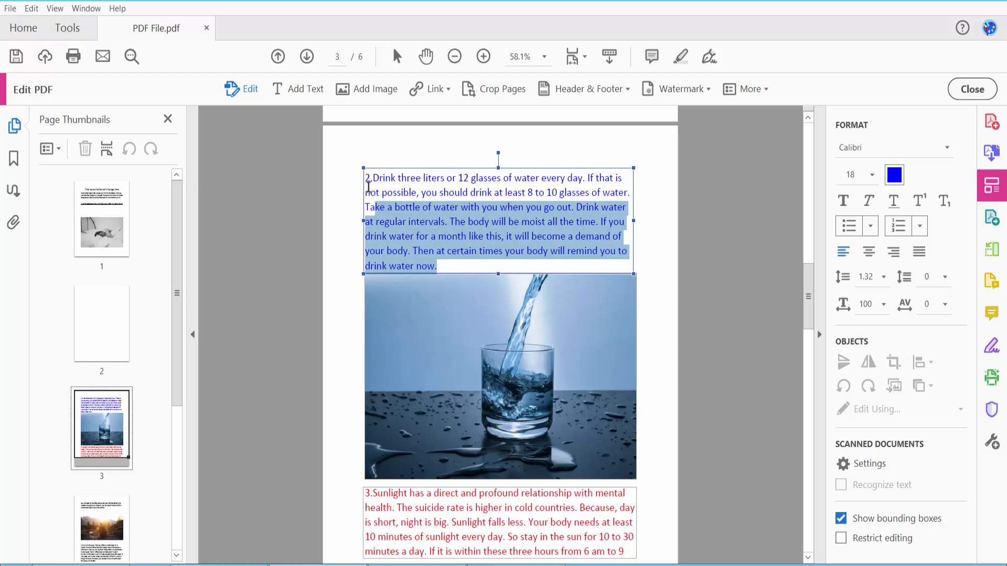
# Step: Right-align the blue water paragraph and select the short paragraph topping page 4
pyautogui.click(893, 252)
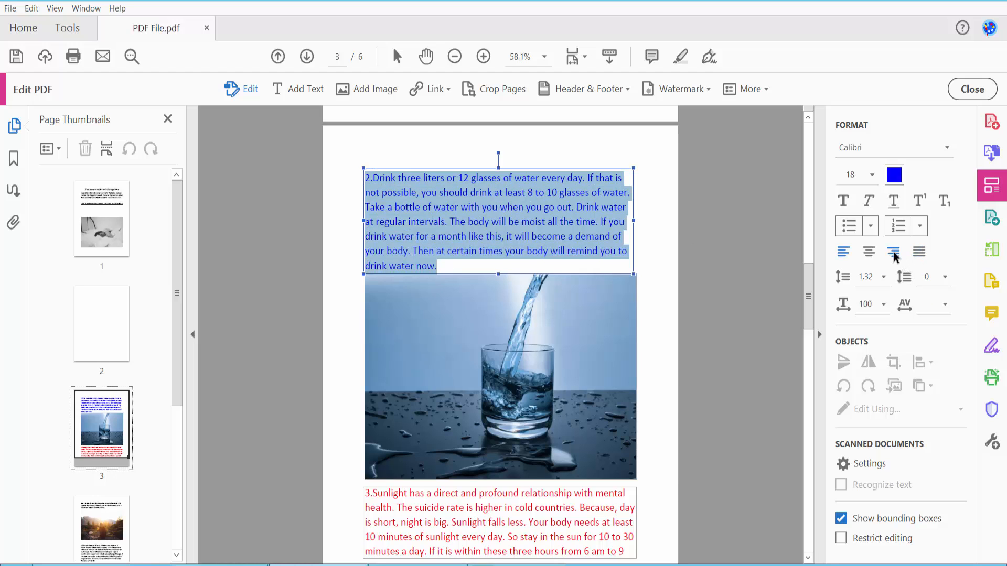
pyautogui.click(893, 251)
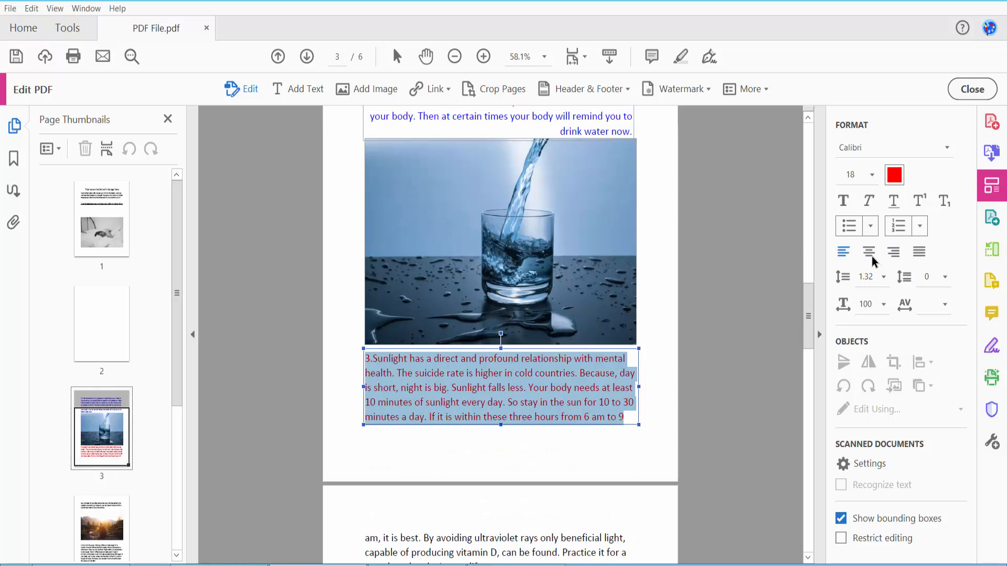
pyautogui.scroll(-3)
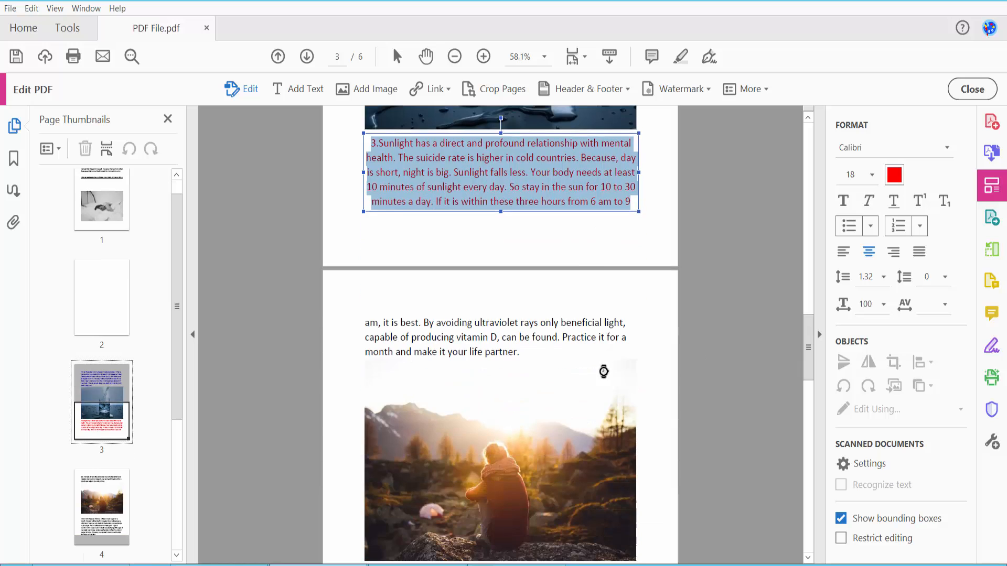
pyautogui.click(495, 337)
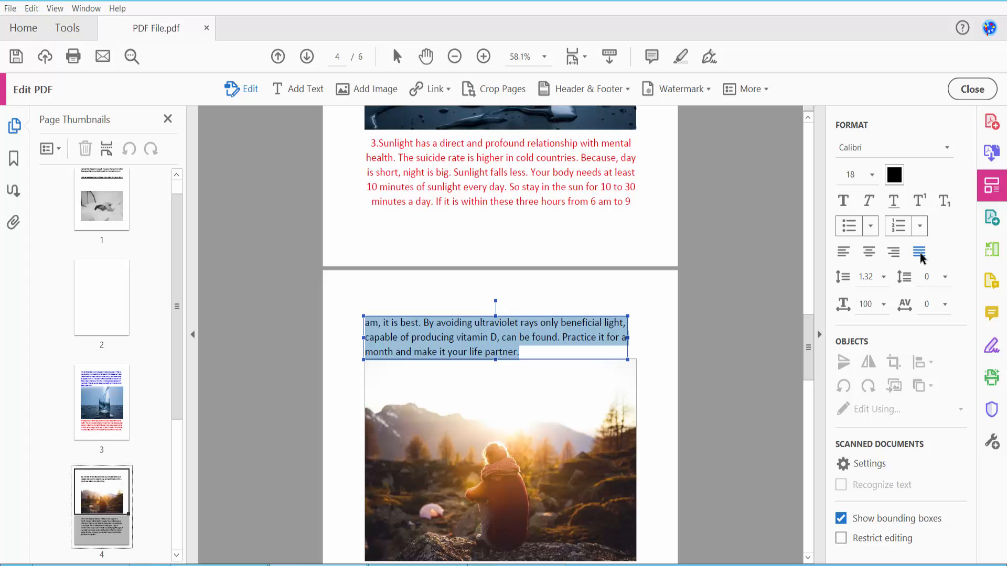
pyautogui.moveTo(813, 291)
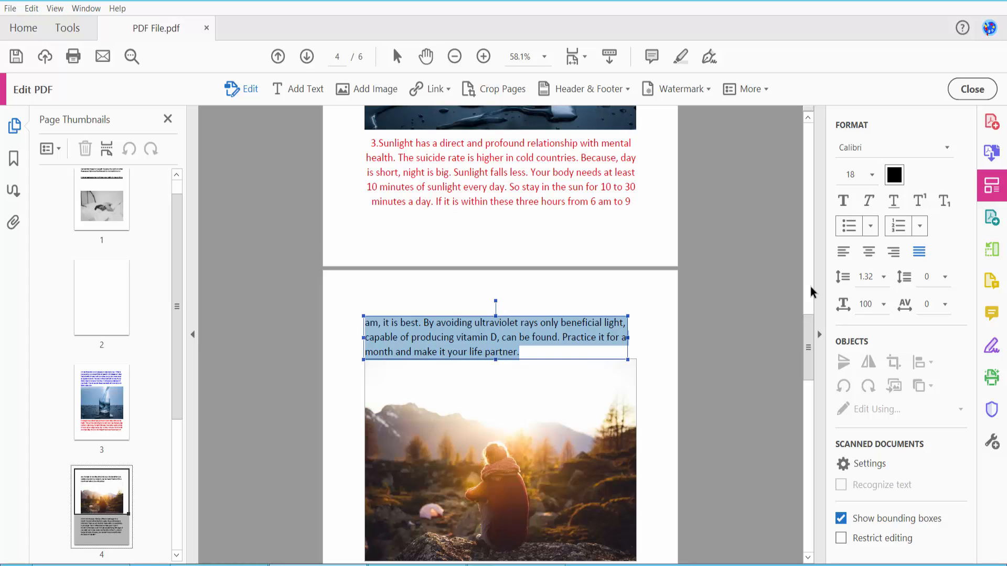
# Step: Center the sugar paragraph below the photo on page 4 and deselect it
pyautogui.scroll(-3)
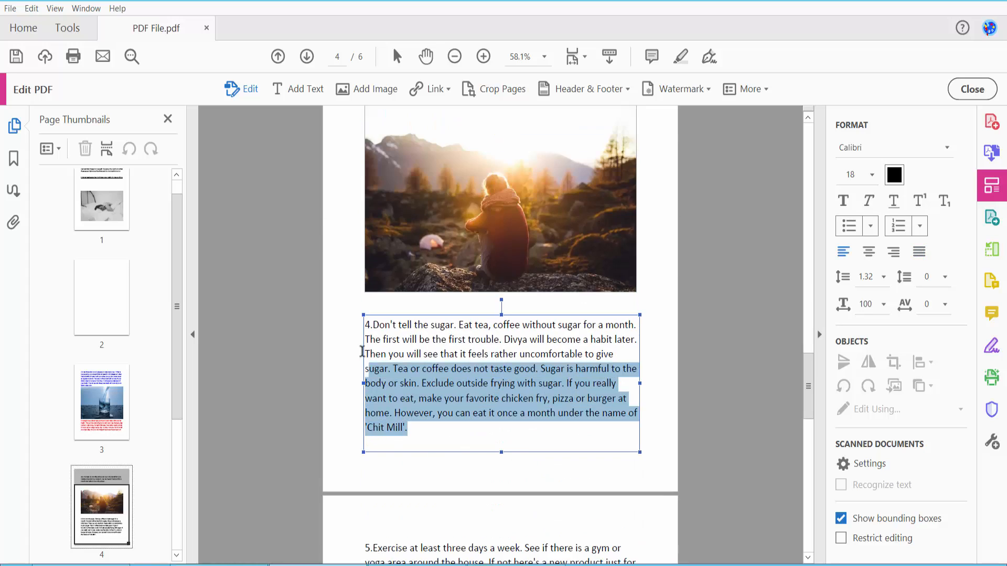
pyautogui.click(868, 251)
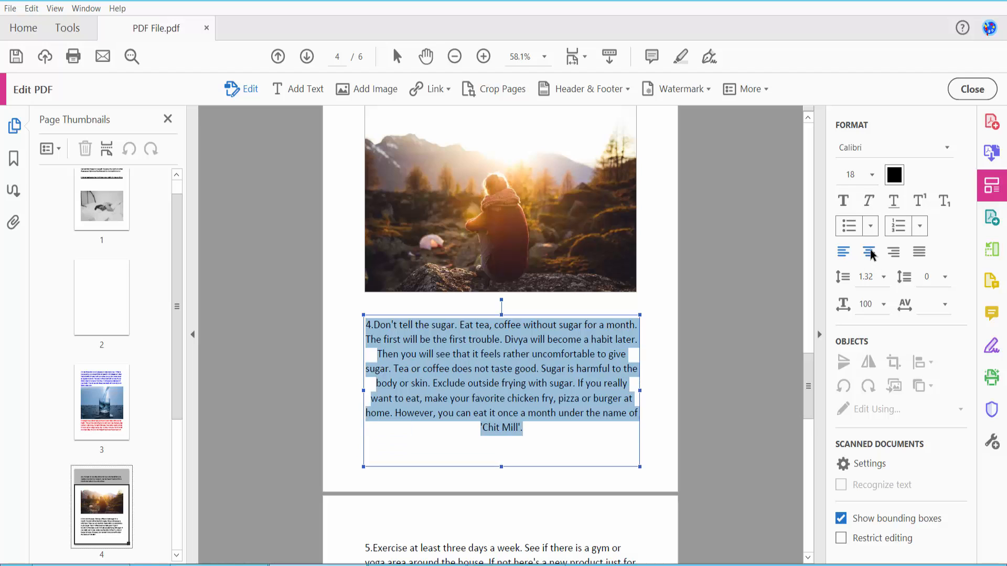
pyautogui.click(649, 375)
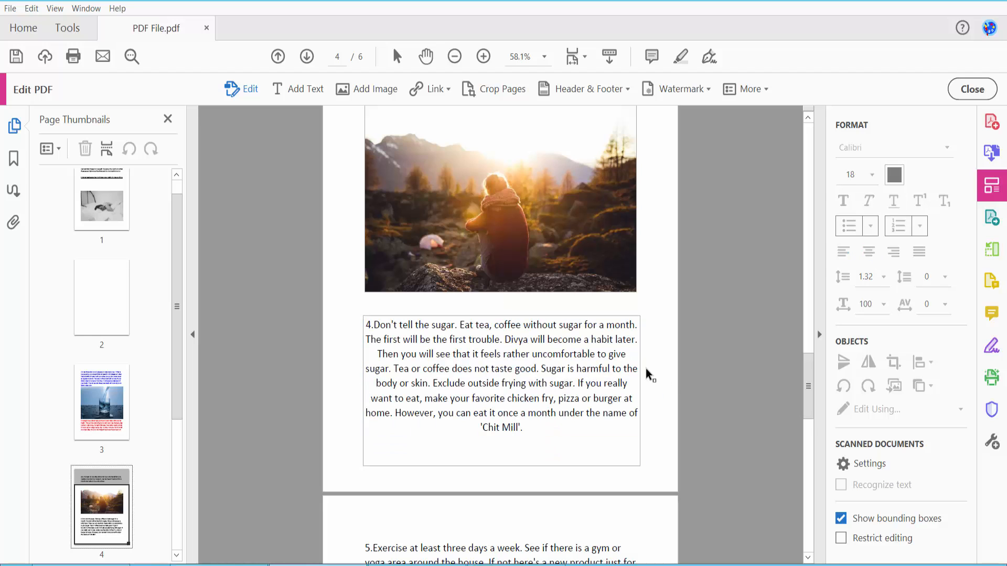
pyautogui.click(11, 8)
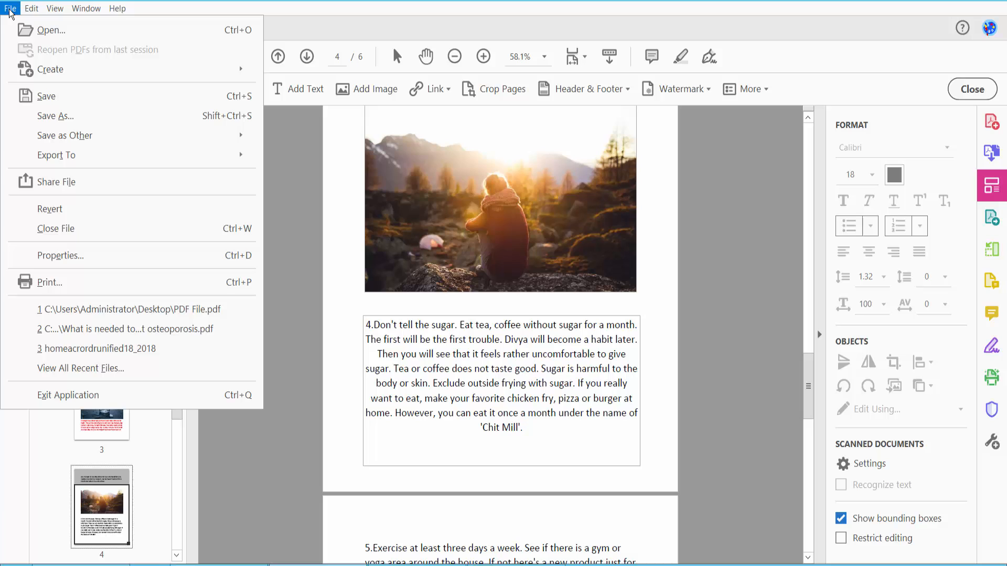
pyautogui.moveTo(580, 358)
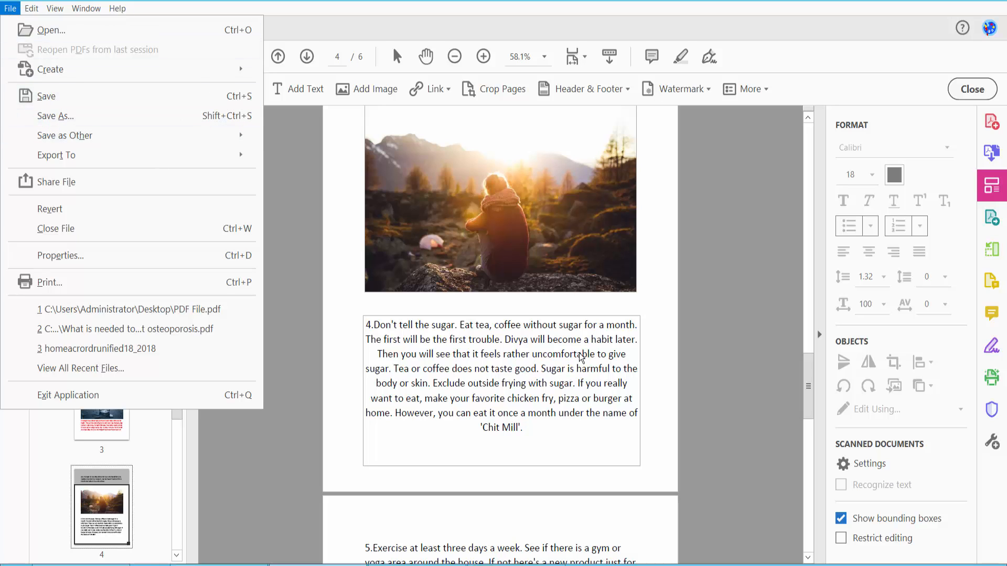
pyautogui.moveTo(652, 327)
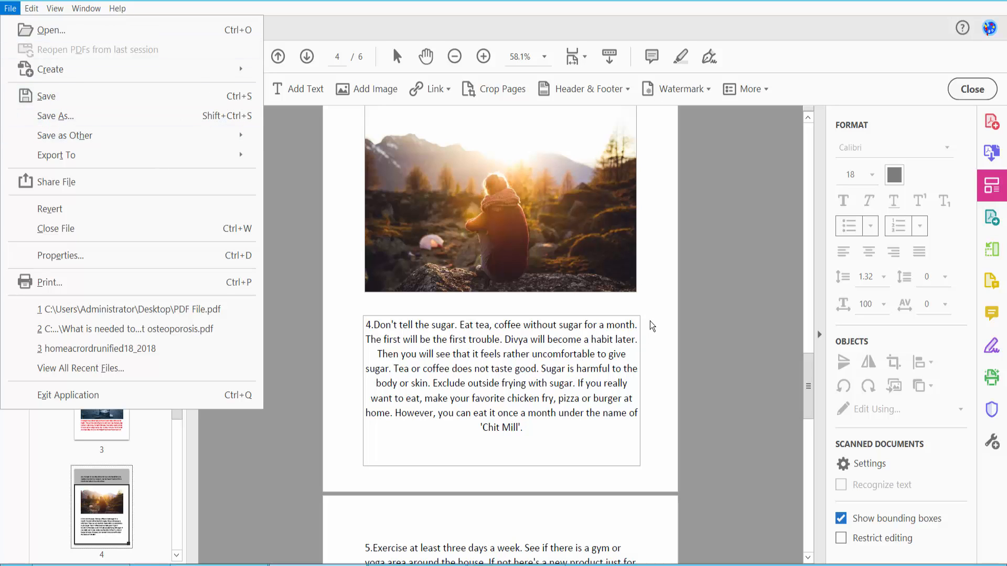